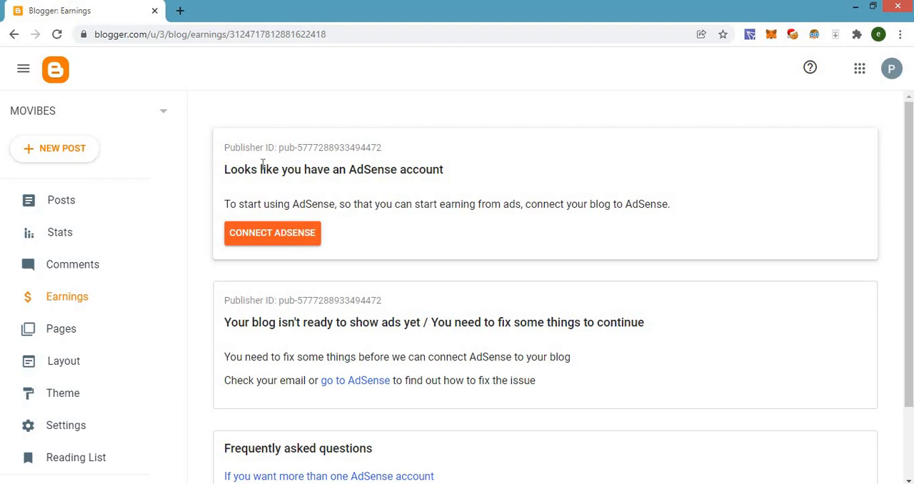
Close the other blog's posts tab to return to the MOVIBES blog.
{"action": "left_click", "coordinate": [203, 10]}
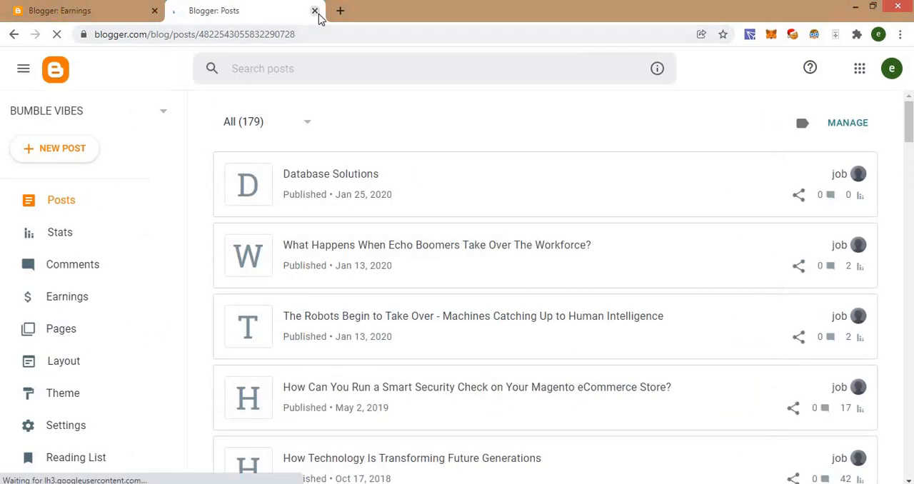
{"action": "left_click", "coordinate": [312, 11]}
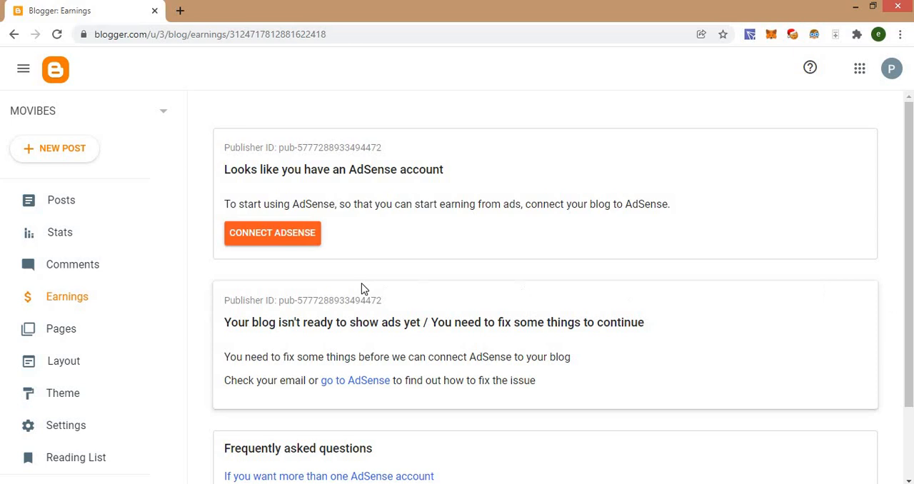
{"action": "mouse_move", "coordinate": [317, 270]}
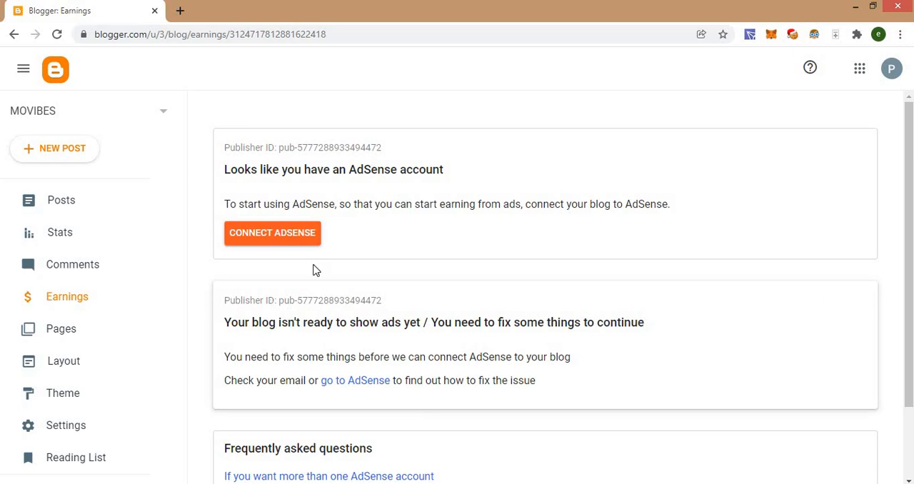
{"action": "mouse_move", "coordinate": [137, 235]}
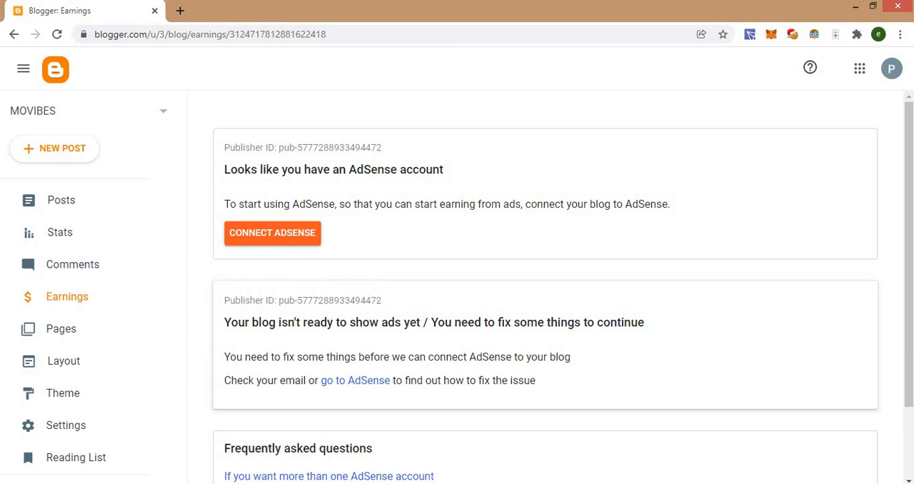
{"action": "mouse_move", "coordinate": [80, 276]}
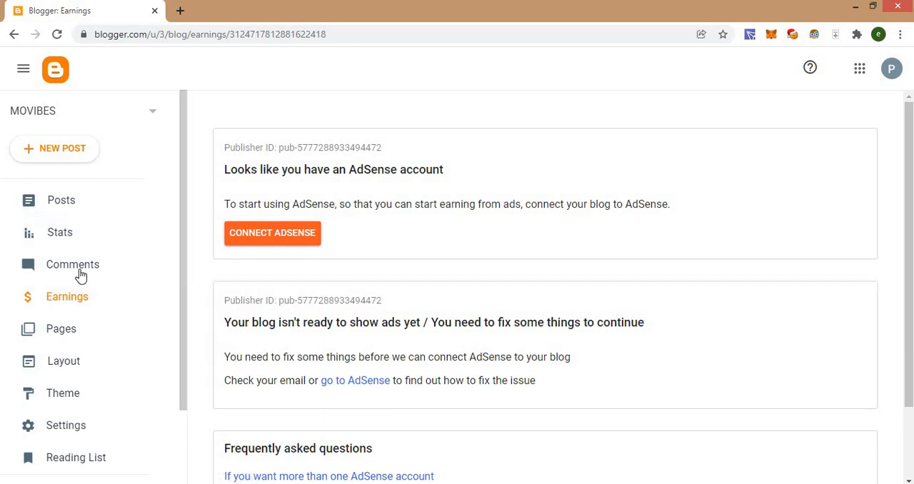
{"action": "mouse_move", "coordinate": [489, 349]}
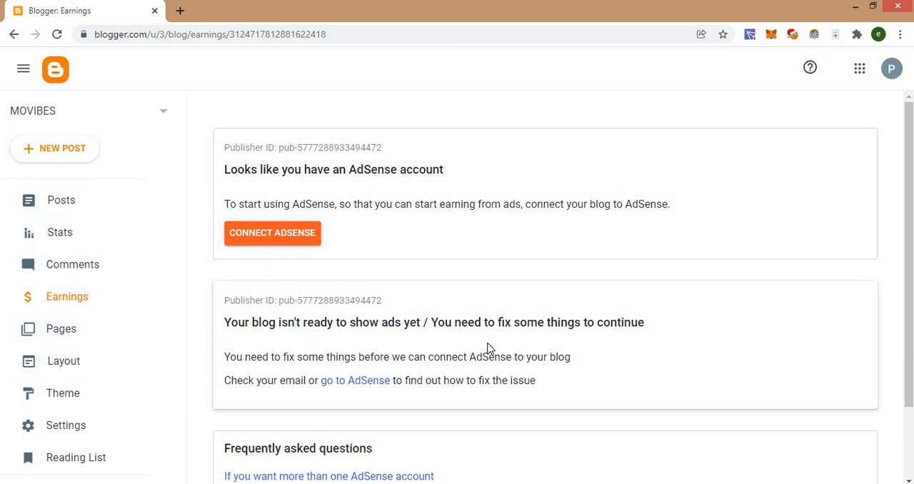
{"action": "mouse_move", "coordinate": [454, 340]}
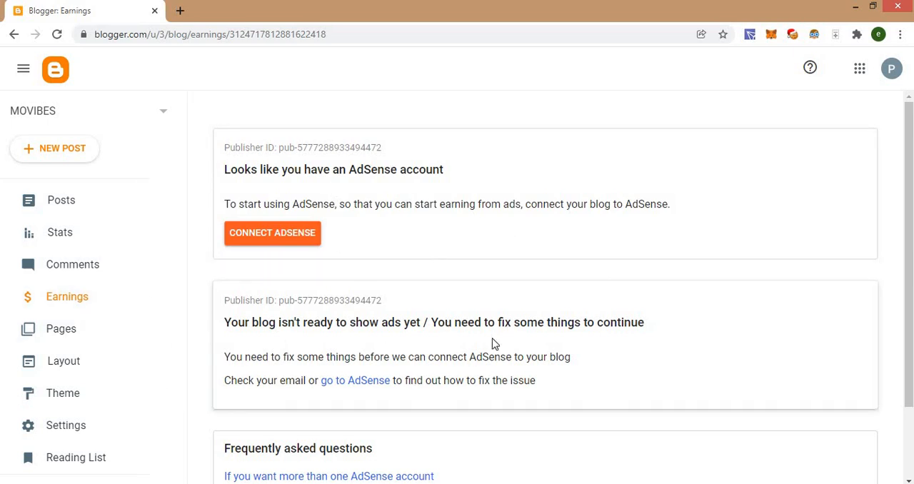
{"action": "mouse_move", "coordinate": [454, 366]}
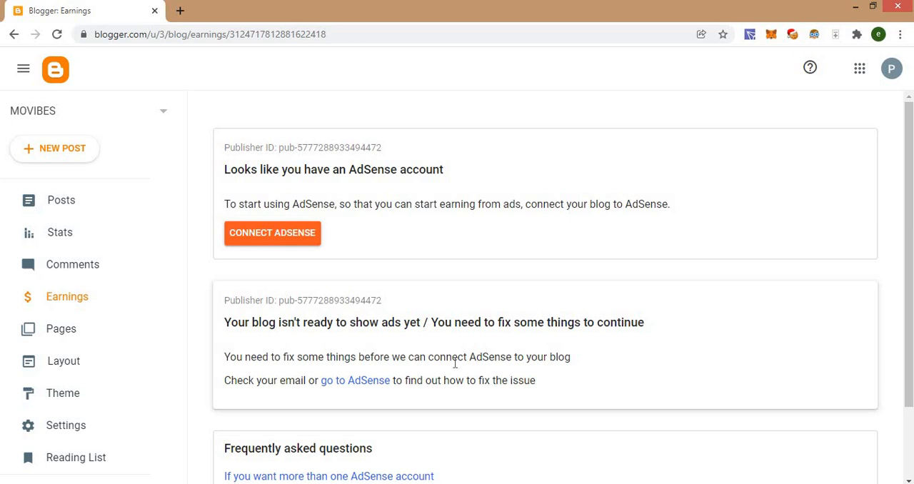
Go to Settings and reach the Publishing section with blog address and custom domain.
{"action": "left_click", "coordinate": [65, 426]}
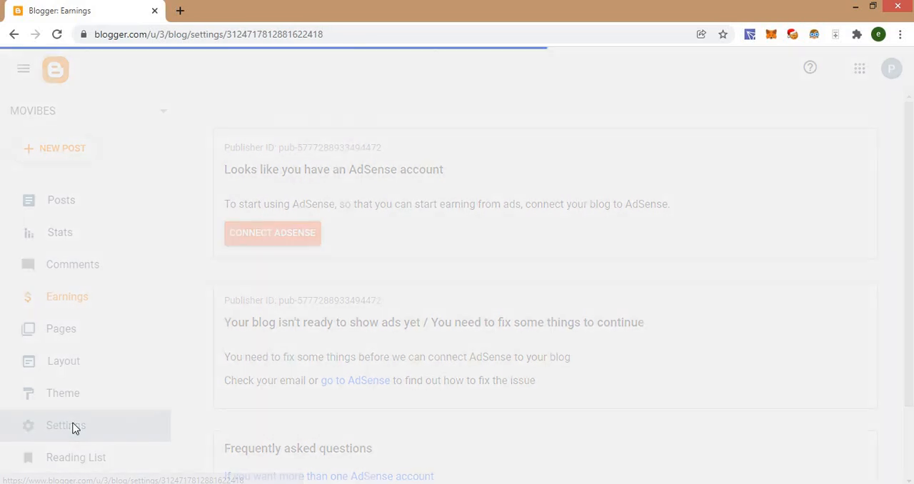
{"action": "left_click", "coordinate": [66, 425]}
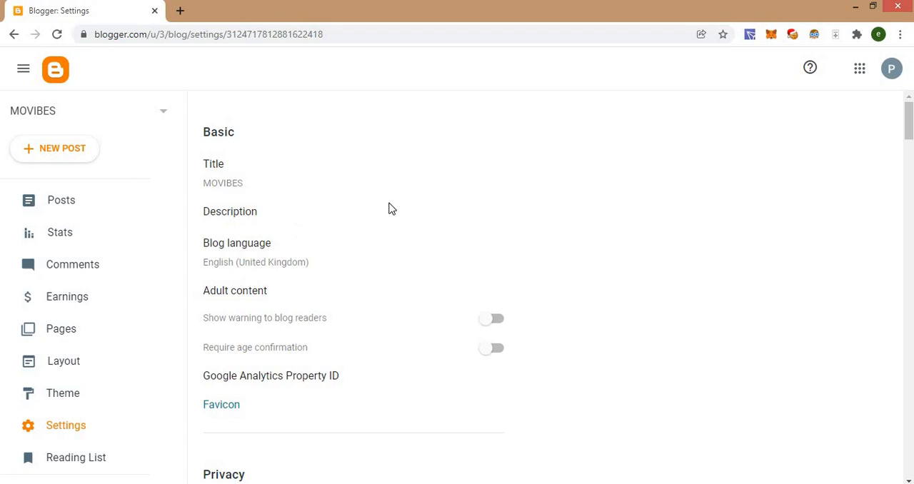
{"action": "scroll", "scroll_direction": "down", "scroll_amount": 3}
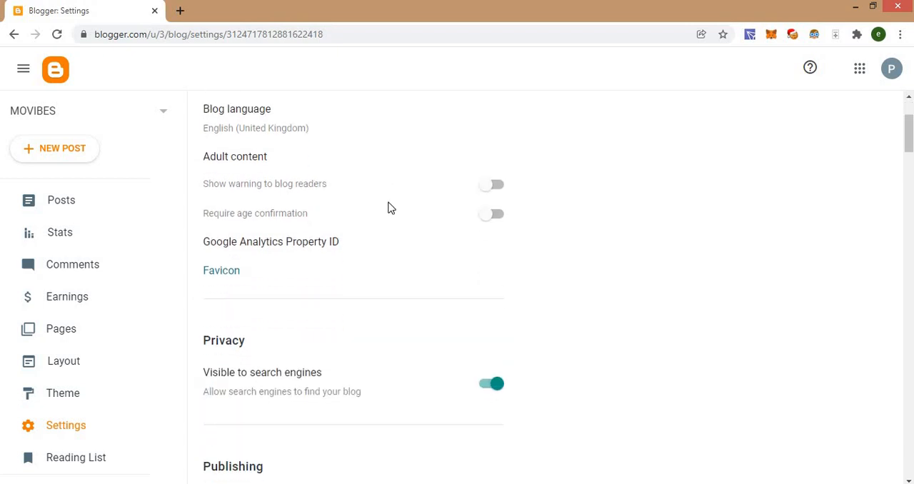
{"action": "scroll", "scroll_direction": "down", "scroll_amount": 3}
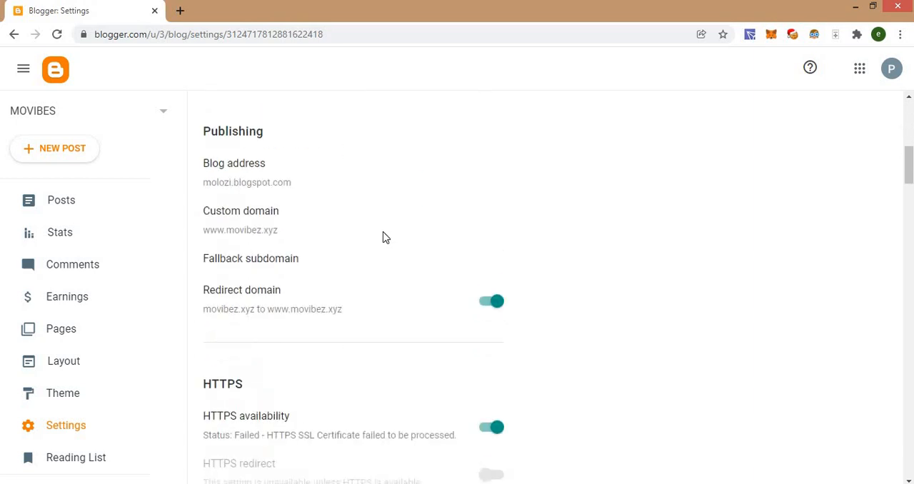
{"action": "mouse_move", "coordinate": [292, 287]}
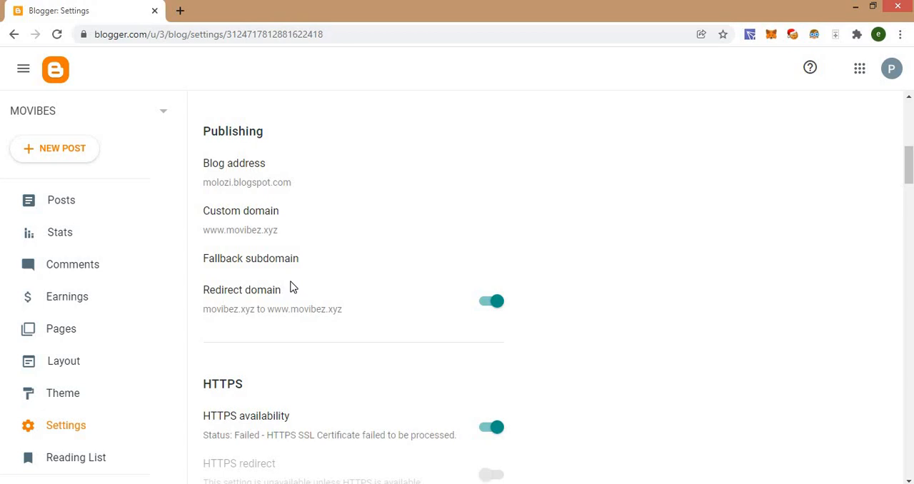
{"action": "mouse_move", "coordinate": [67, 297]}
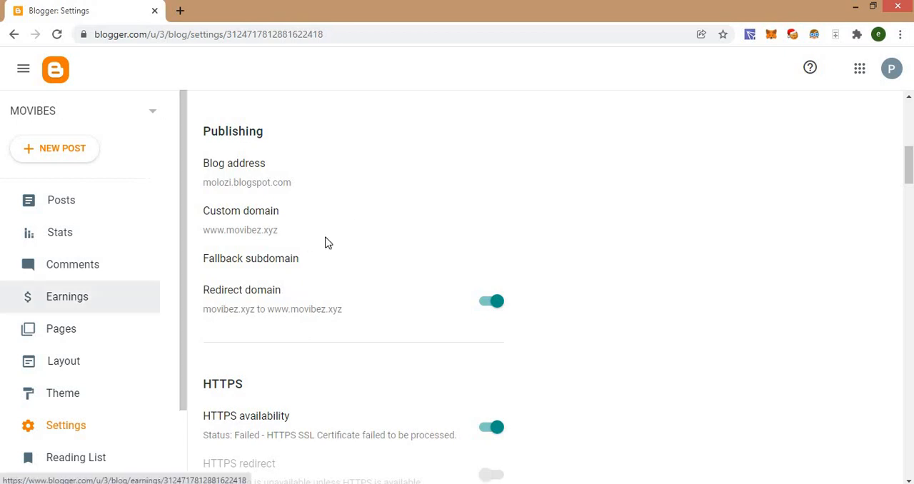
{"action": "mouse_move", "coordinate": [242, 170]}
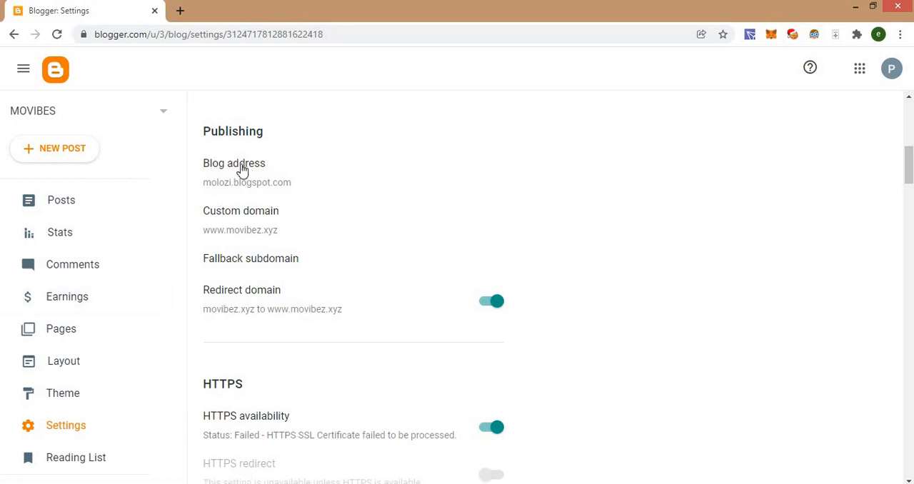
{"action": "mouse_move", "coordinate": [298, 185]}
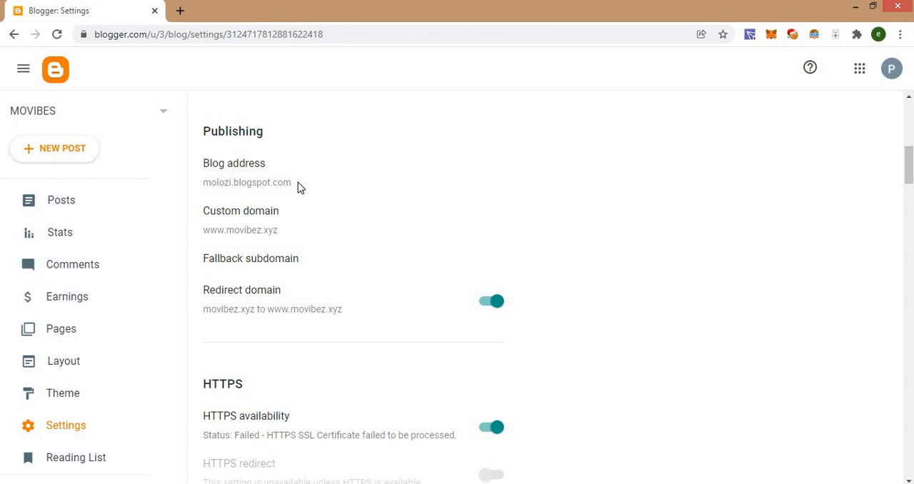
{"action": "double_click", "coordinate": [246, 181]}
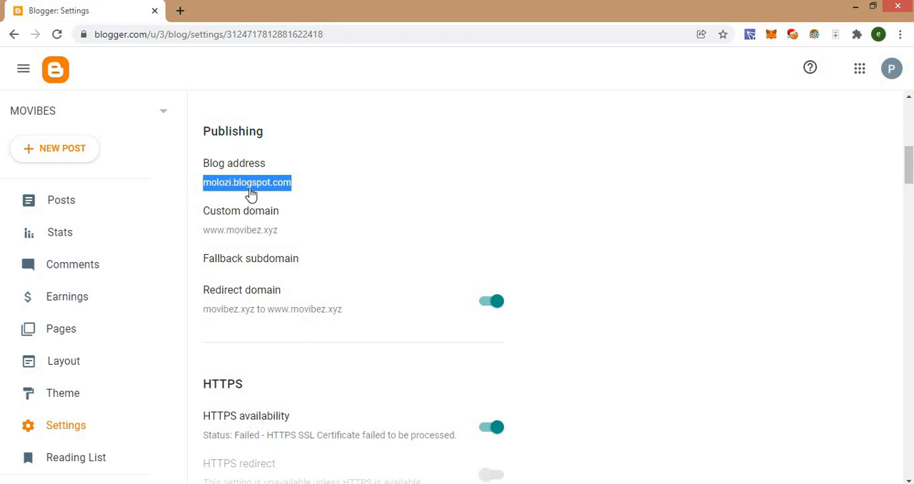
{"action": "left_click", "coordinate": [246, 181]}
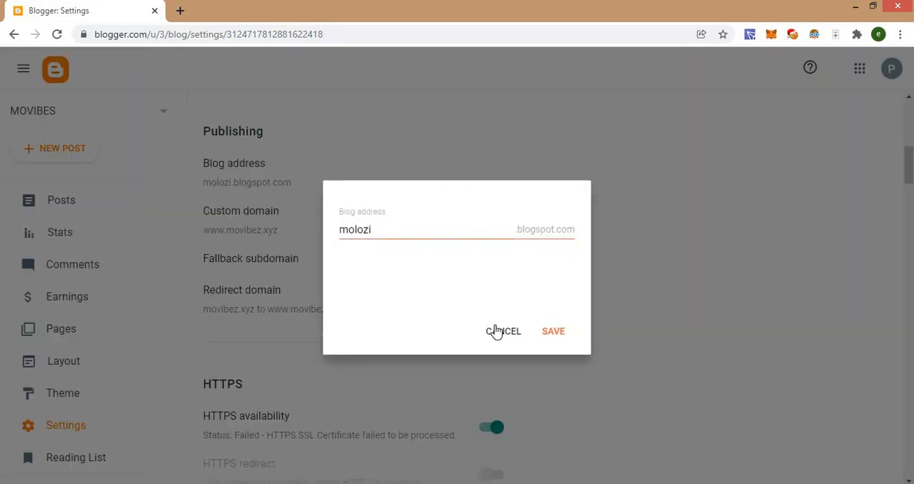
{"action": "left_click", "coordinate": [502, 331]}
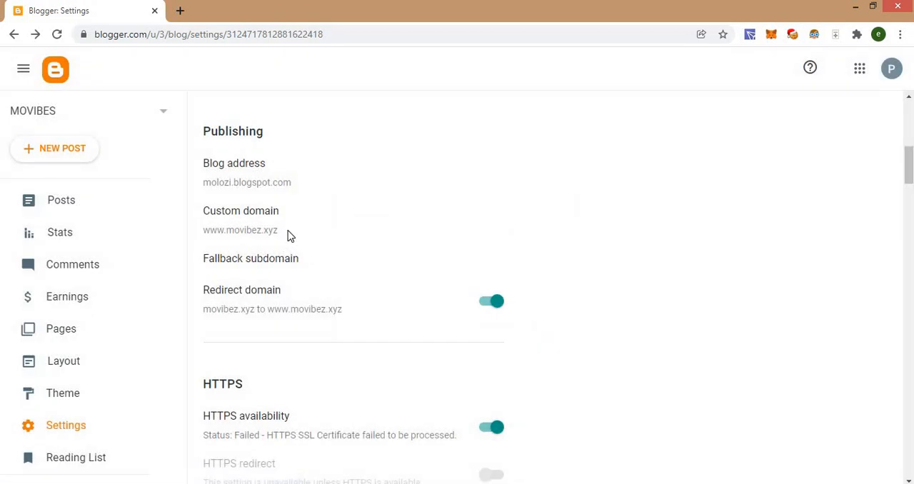
{"action": "mouse_move", "coordinate": [285, 251]}
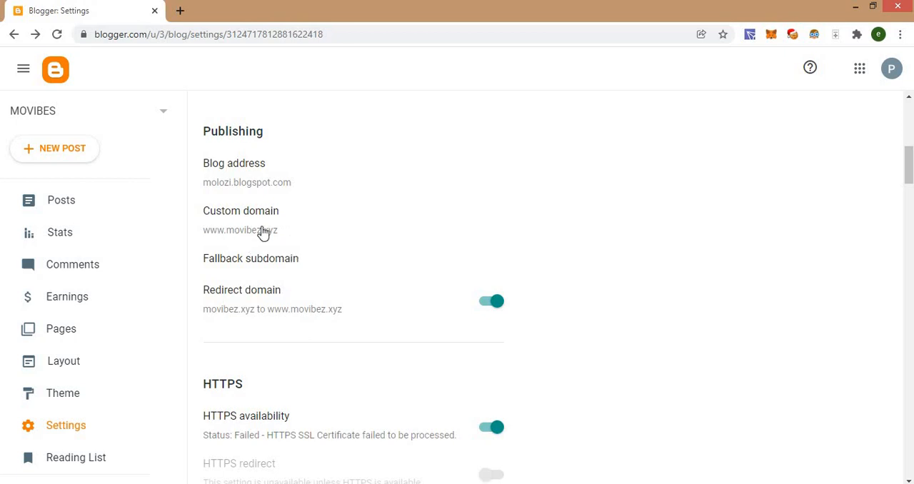
{"action": "left_click", "coordinate": [240, 230]}
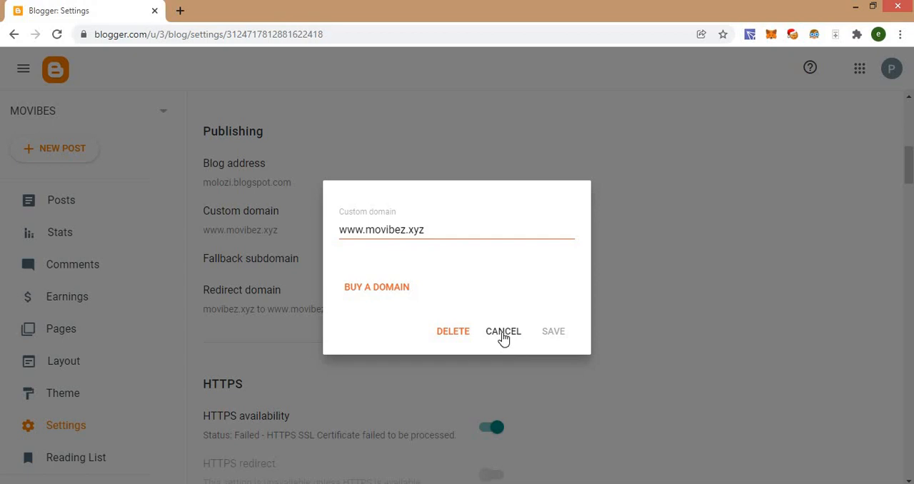
{"action": "left_click", "coordinate": [503, 332]}
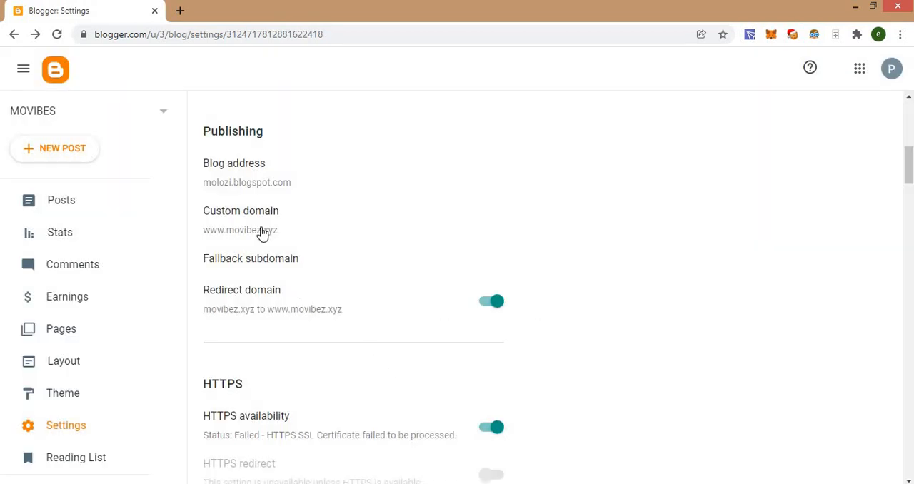
{"action": "left_click", "coordinate": [240, 230]}
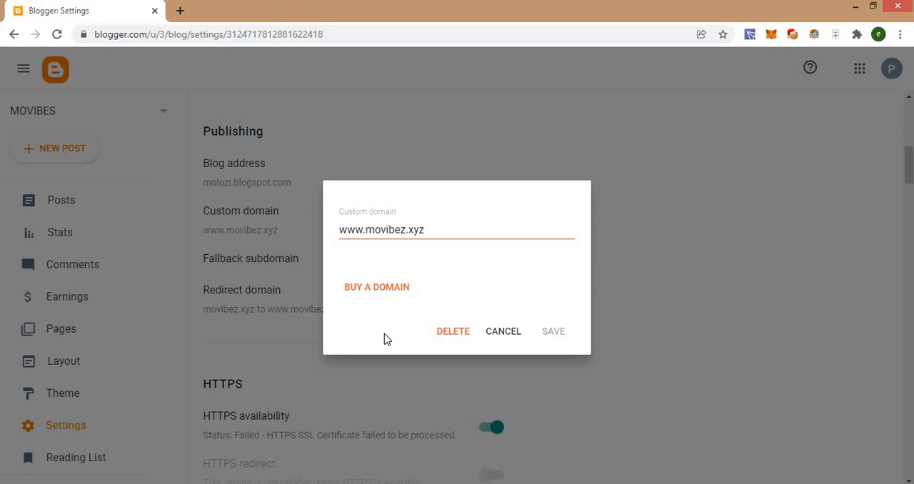
{"action": "mouse_move", "coordinate": [455, 336]}
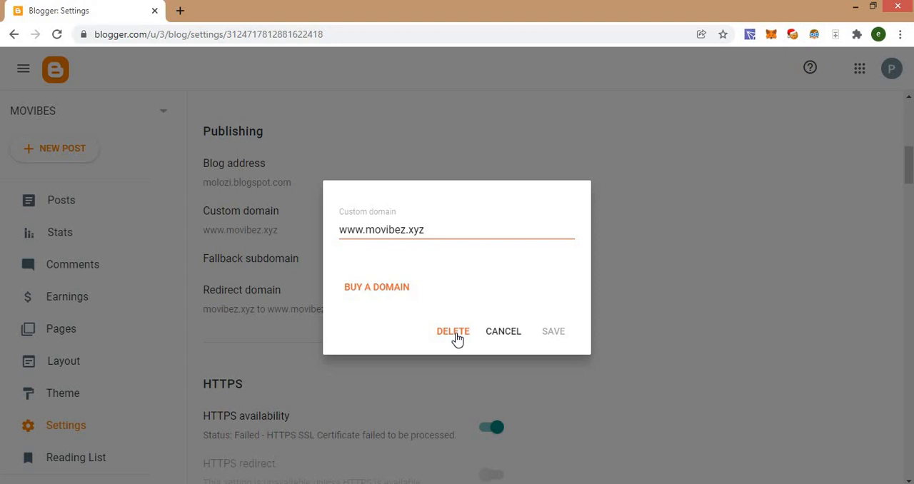
{"action": "left_click", "coordinate": [453, 331]}
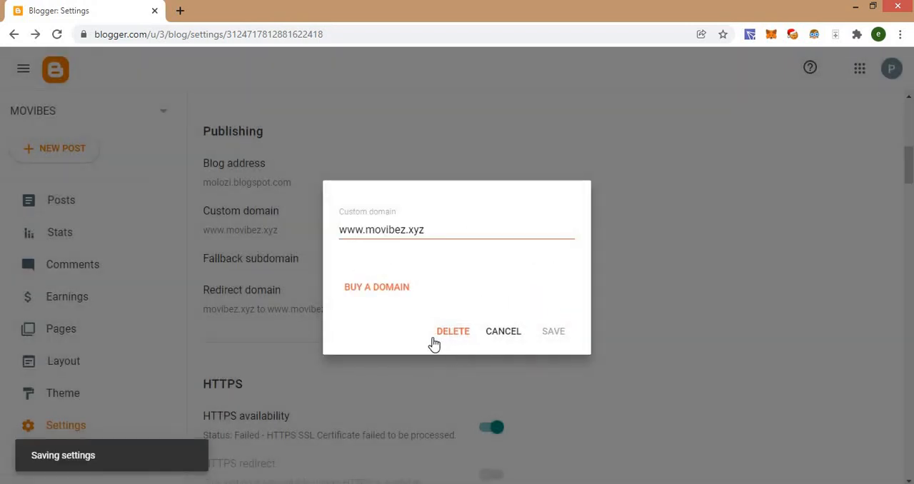
{"action": "left_click", "coordinate": [453, 331]}
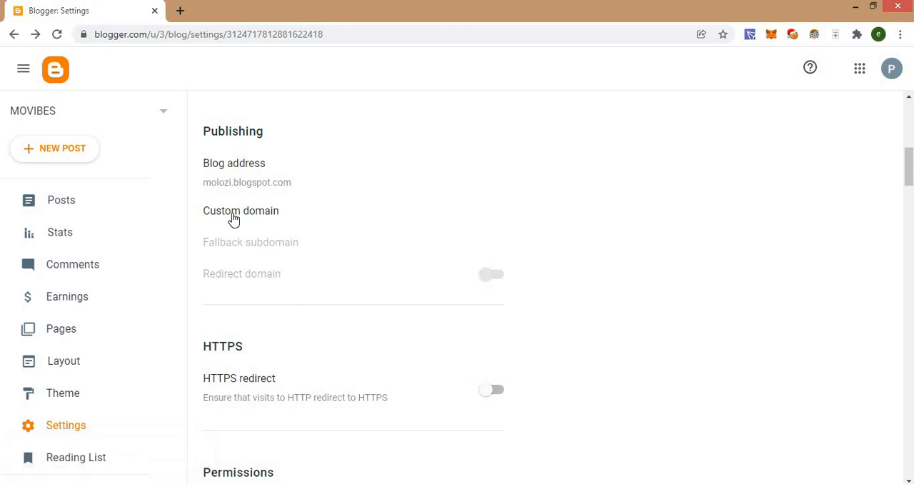
{"action": "mouse_move", "coordinate": [291, 284]}
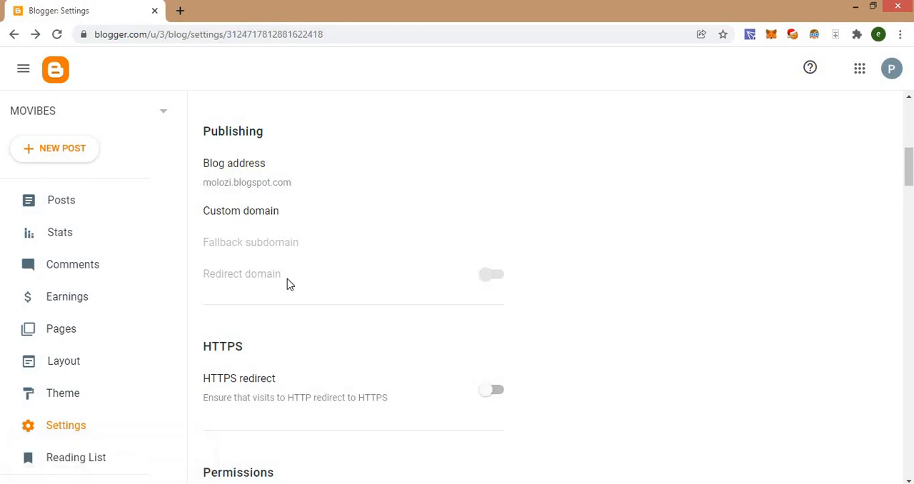
{"action": "mouse_move", "coordinate": [284, 331]}
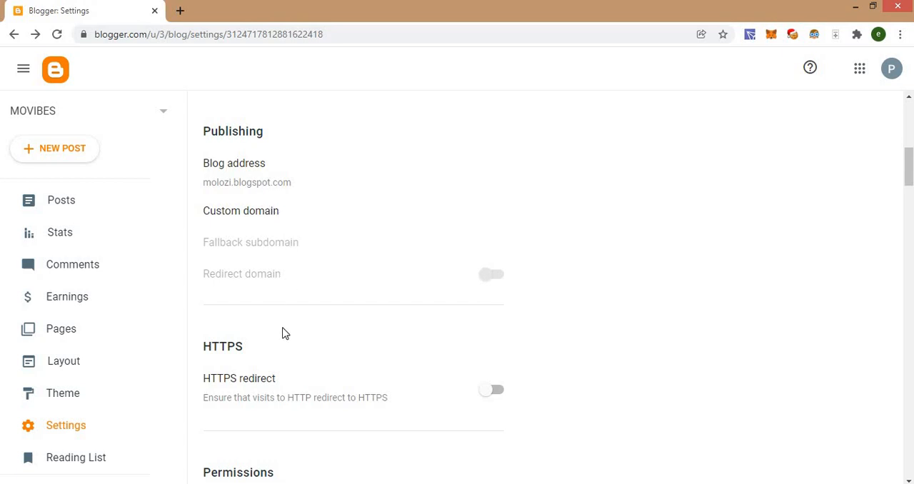
{"action": "mouse_move", "coordinate": [278, 337]}
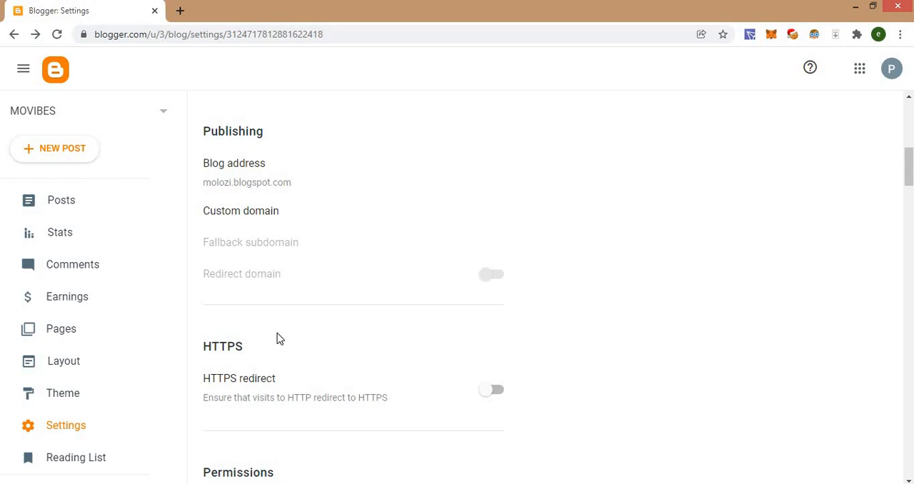
{"action": "mouse_move", "coordinate": [255, 217]}
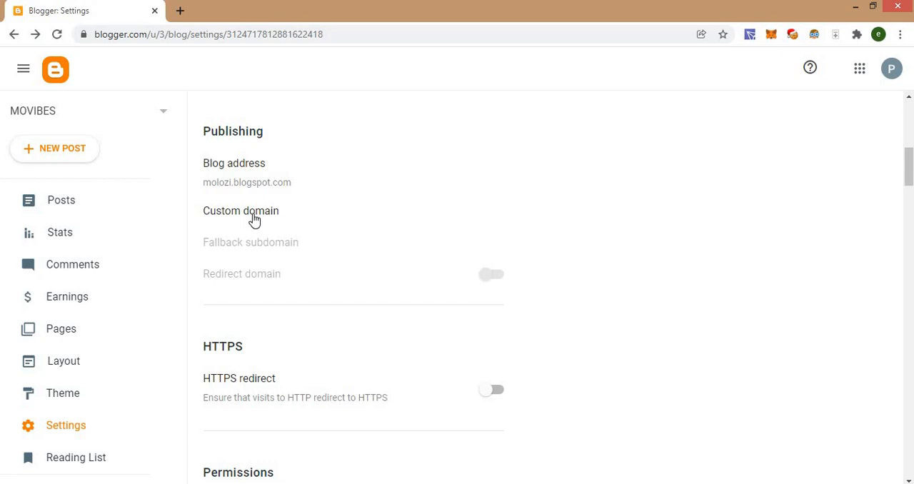
{"action": "left_click", "coordinate": [239, 211]}
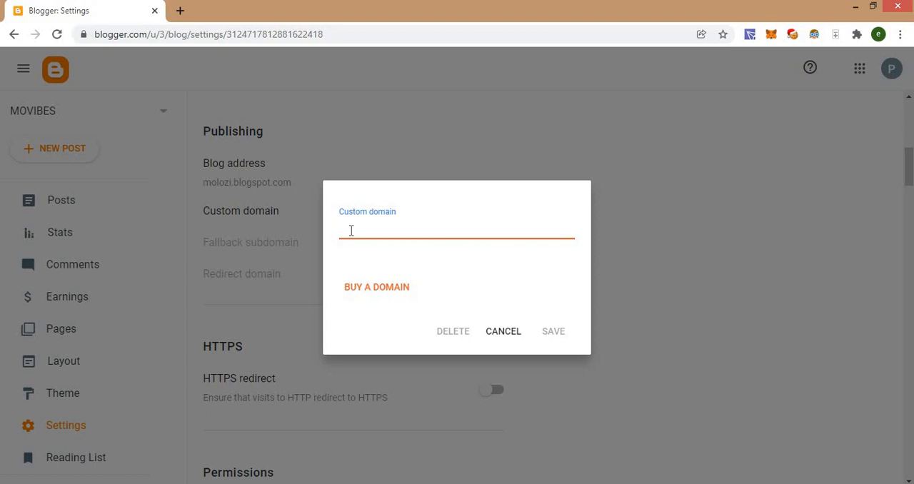
{"action": "mouse_move", "coordinate": [500, 337]}
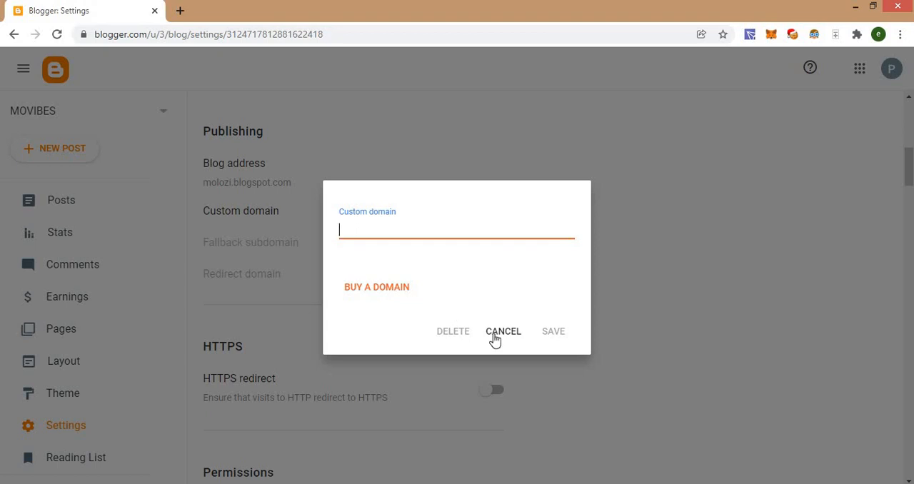
{"action": "left_click", "coordinate": [503, 331]}
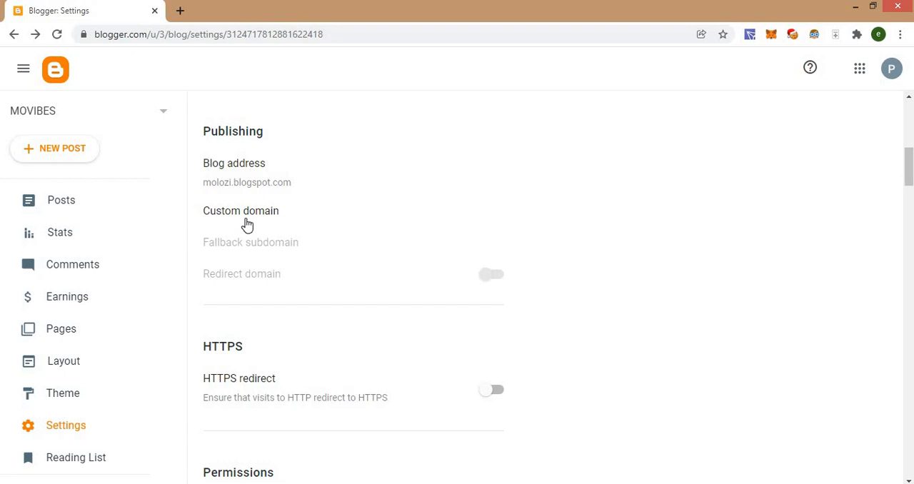
{"action": "left_click", "coordinate": [240, 211]}
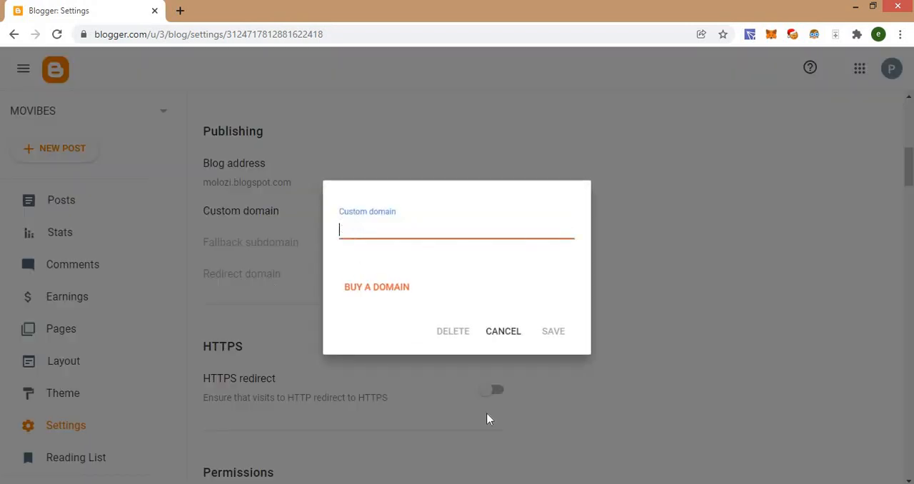
{"action": "left_click", "coordinate": [503, 332]}
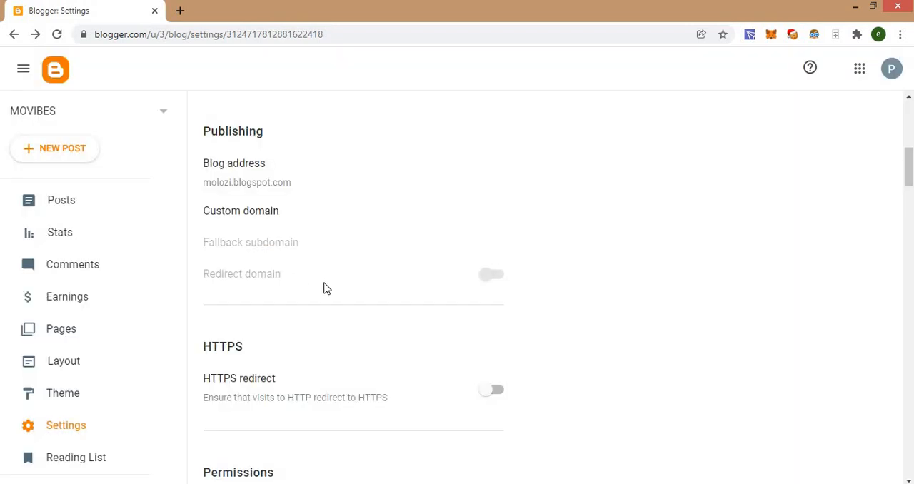
{"action": "mouse_move", "coordinate": [271, 189]}
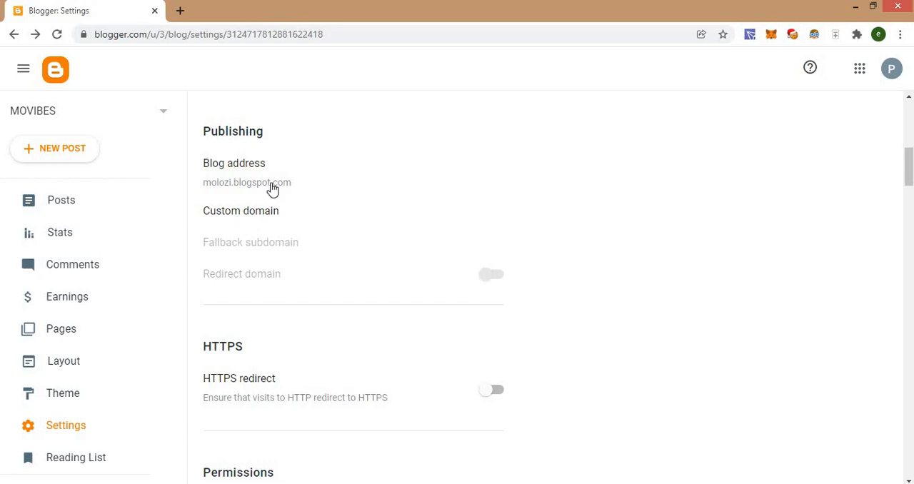
{"action": "mouse_move", "coordinate": [217, 277]}
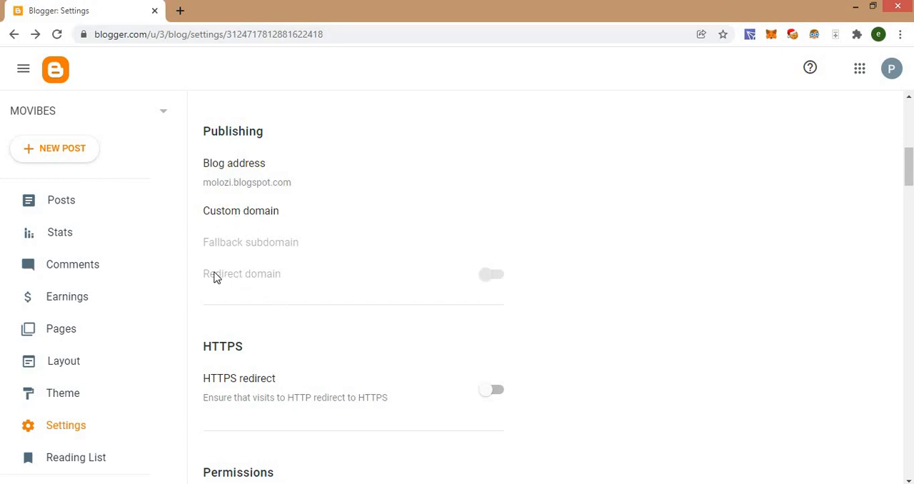
{"action": "mouse_move", "coordinate": [491, 284]}
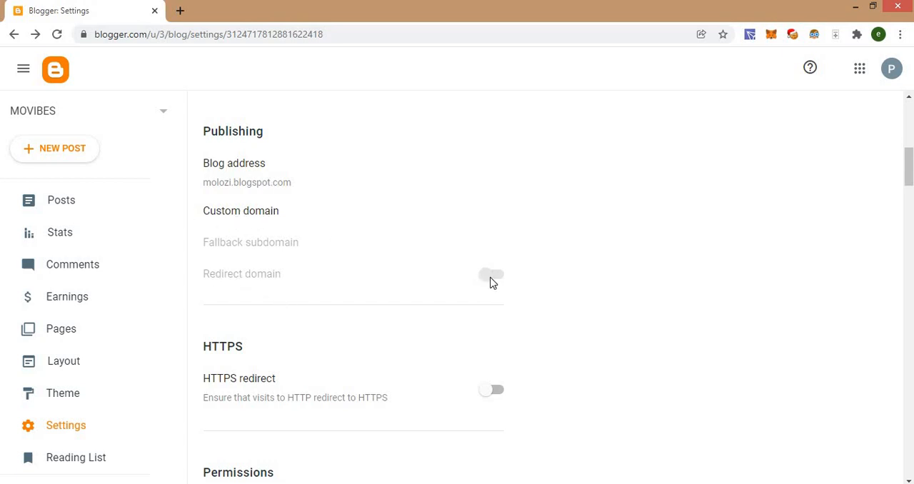
{"action": "mouse_move", "coordinate": [231, 286]}
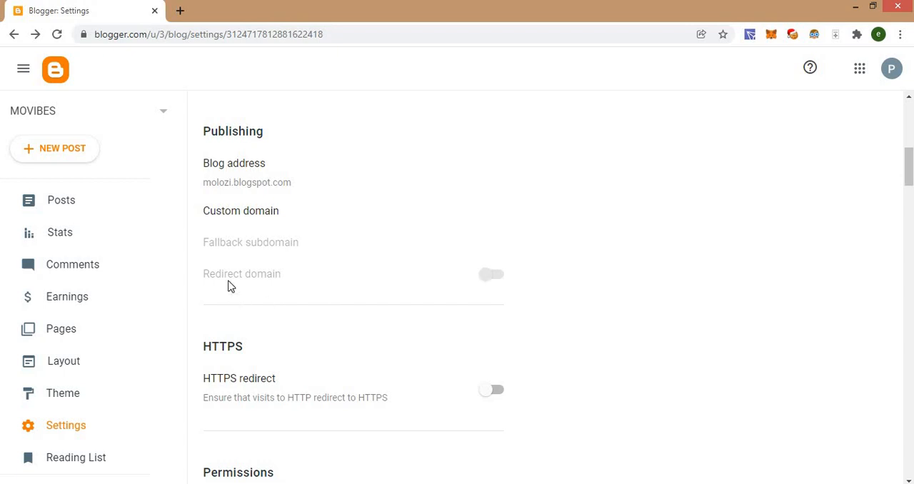
{"action": "mouse_move", "coordinate": [489, 279]}
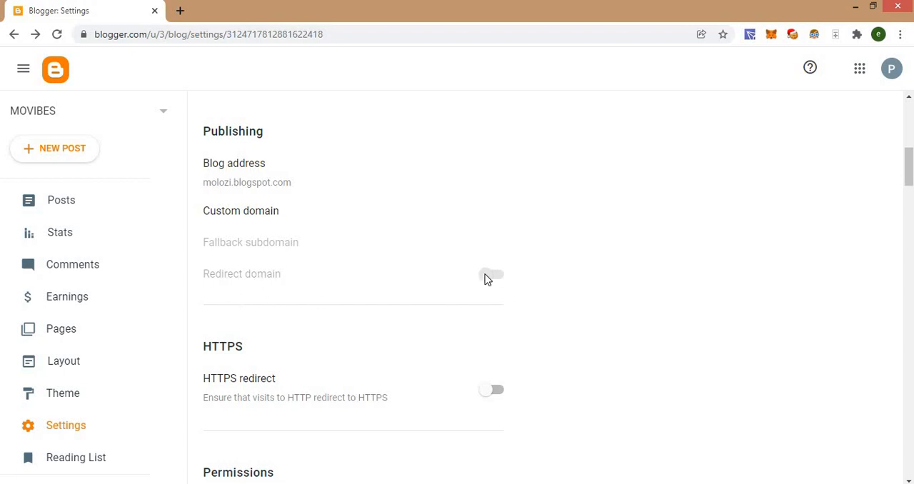
{"action": "mouse_move", "coordinate": [387, 313]}
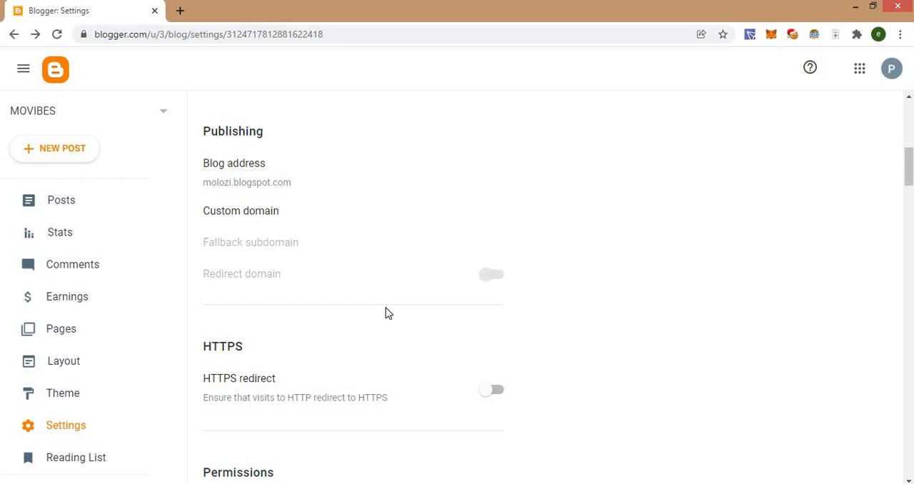
{"action": "mouse_move", "coordinate": [239, 277]}
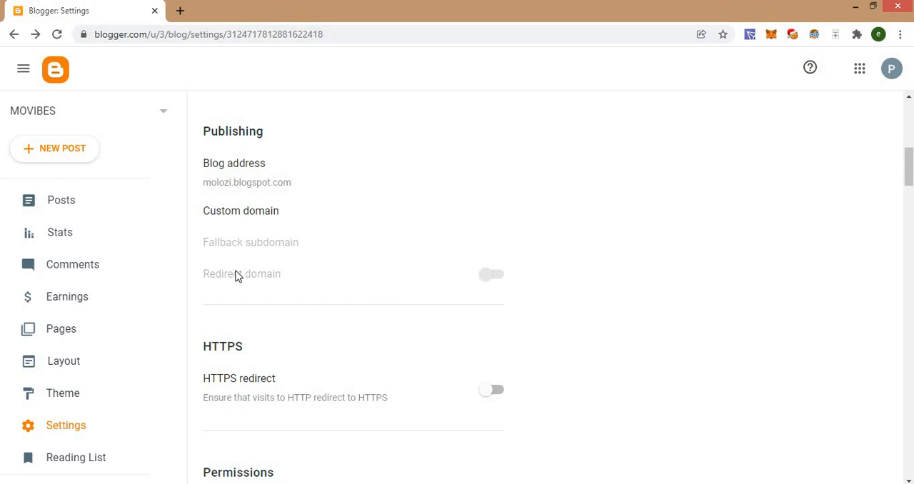
{"action": "mouse_move", "coordinate": [235, 171]}
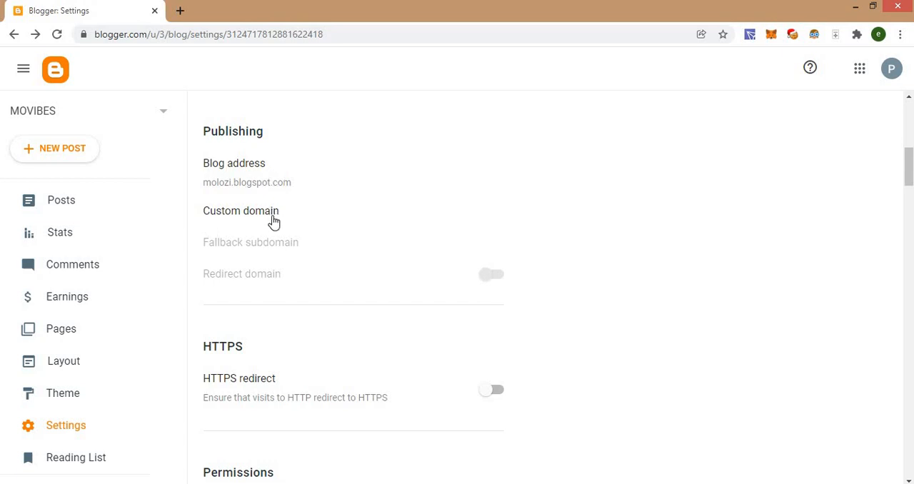
{"action": "mouse_move", "coordinate": [290, 336]}
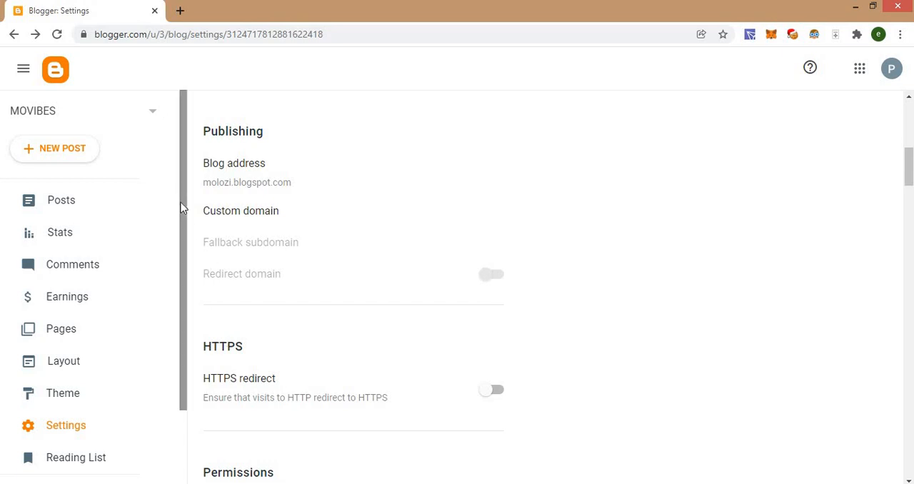
Switch on HTTPS redirect so HTTP visits are sent to HTTPS.
{"action": "scroll", "scroll_direction": "down", "scroll_amount": 3}
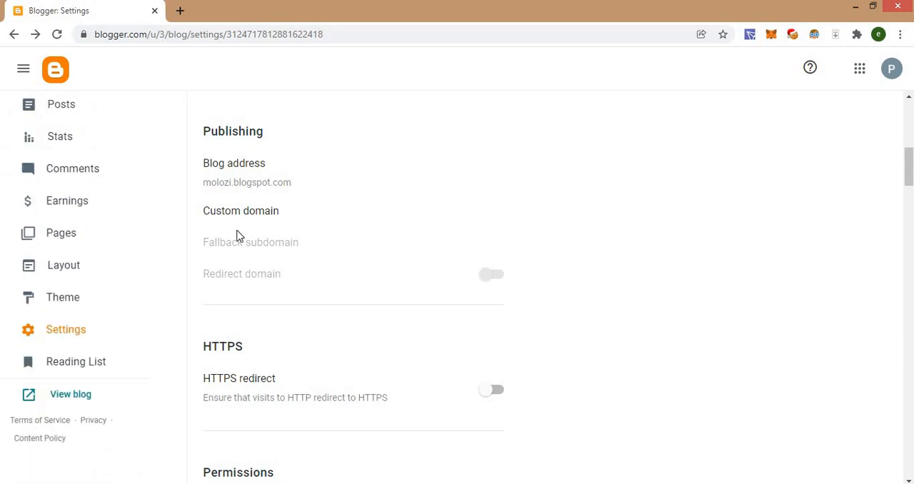
{"action": "mouse_move", "coordinate": [240, 219]}
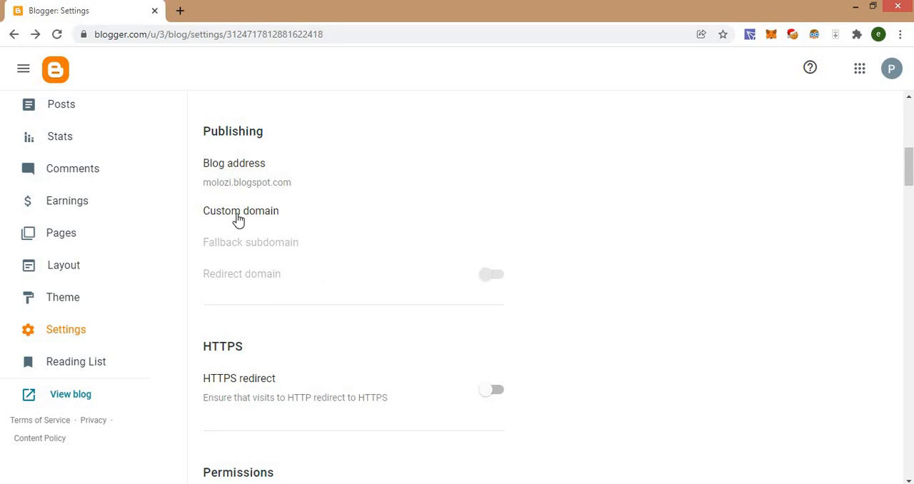
{"action": "mouse_move", "coordinate": [347, 274]}
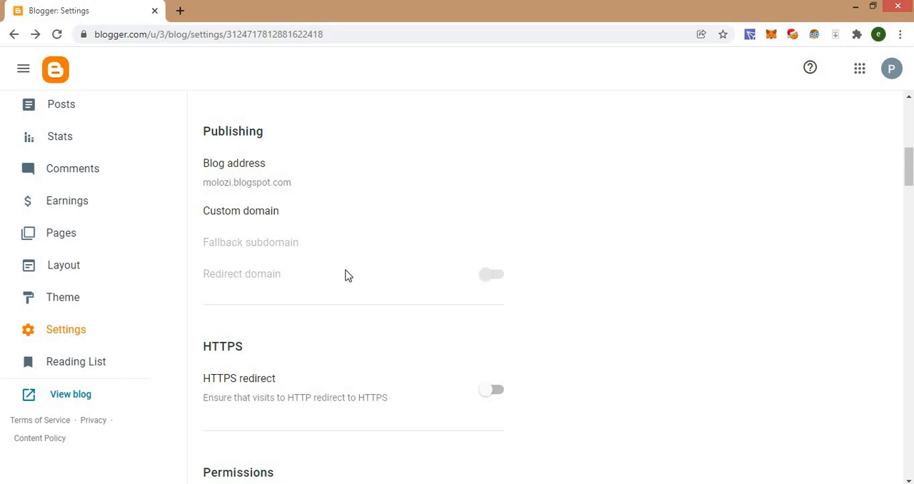
{"action": "mouse_move", "coordinate": [223, 330]}
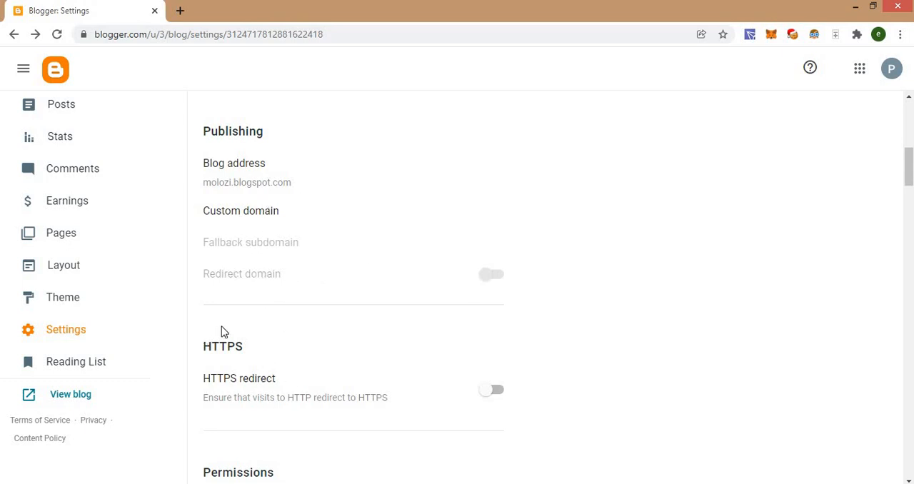
{"action": "mouse_move", "coordinate": [204, 403]}
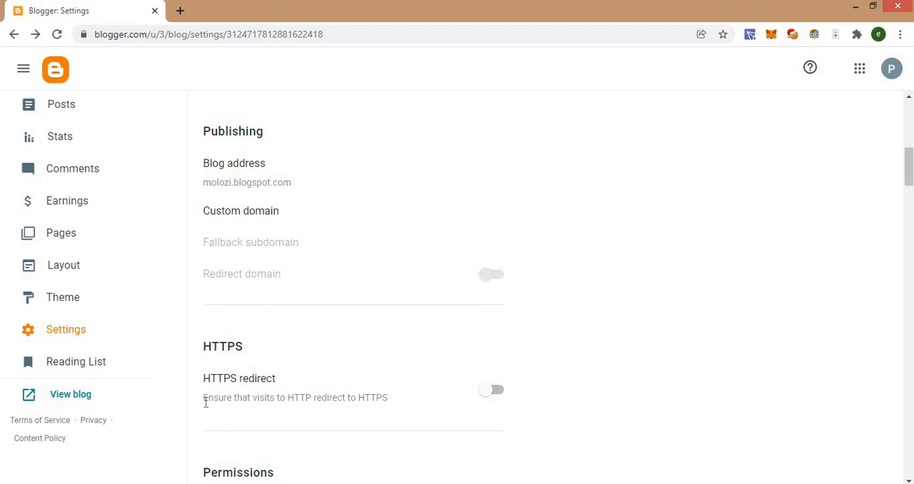
{"action": "mouse_move", "coordinate": [233, 394]}
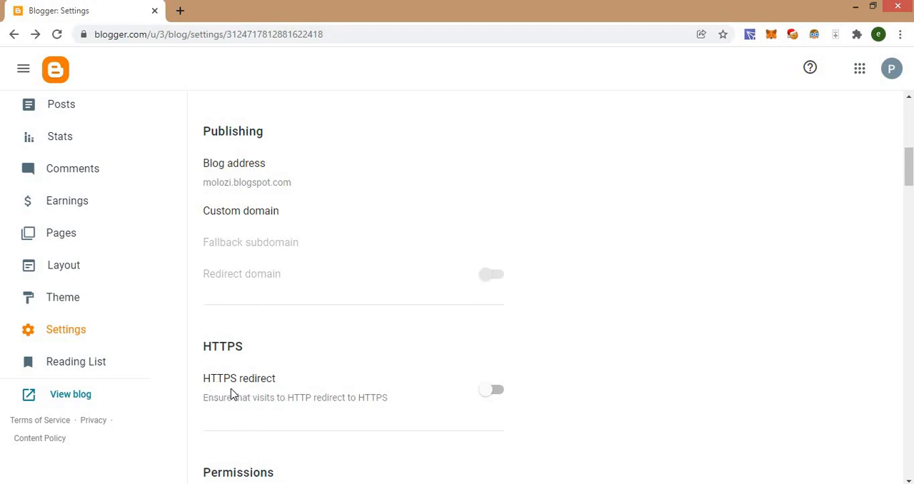
{"action": "mouse_move", "coordinate": [491, 393]}
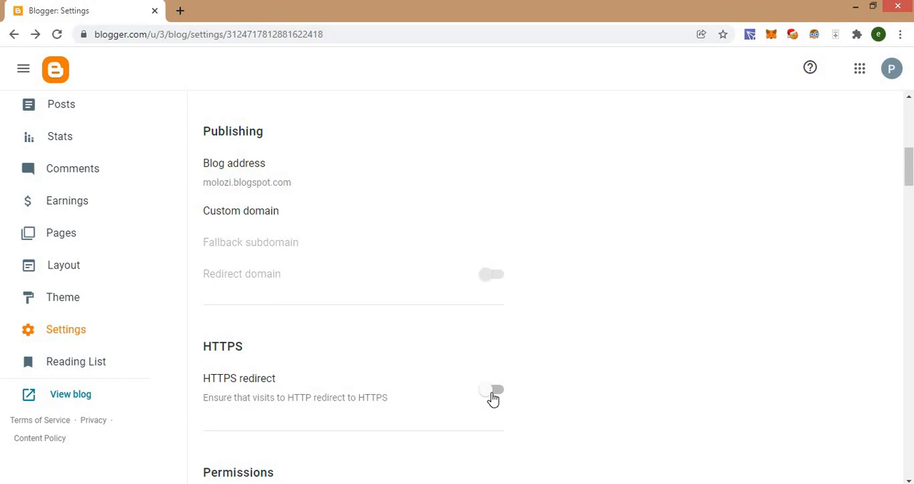
{"action": "left_click", "coordinate": [491, 388]}
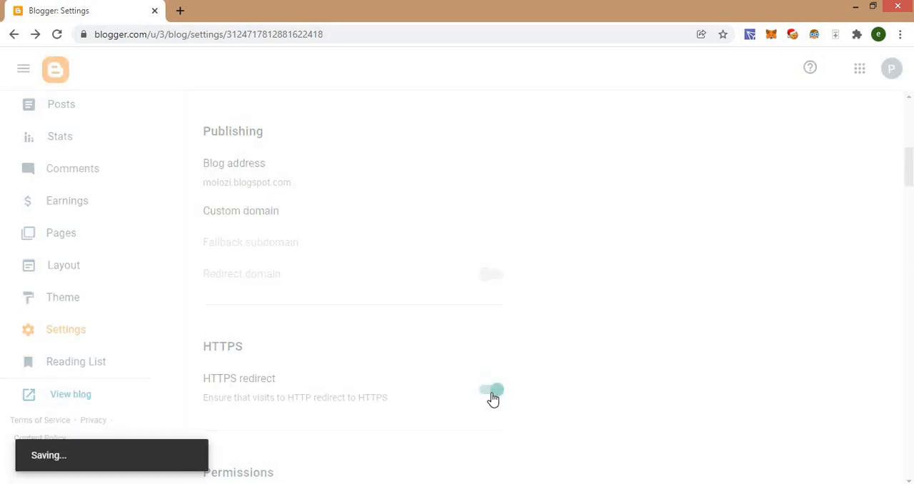
{"action": "left_click", "coordinate": [491, 389]}
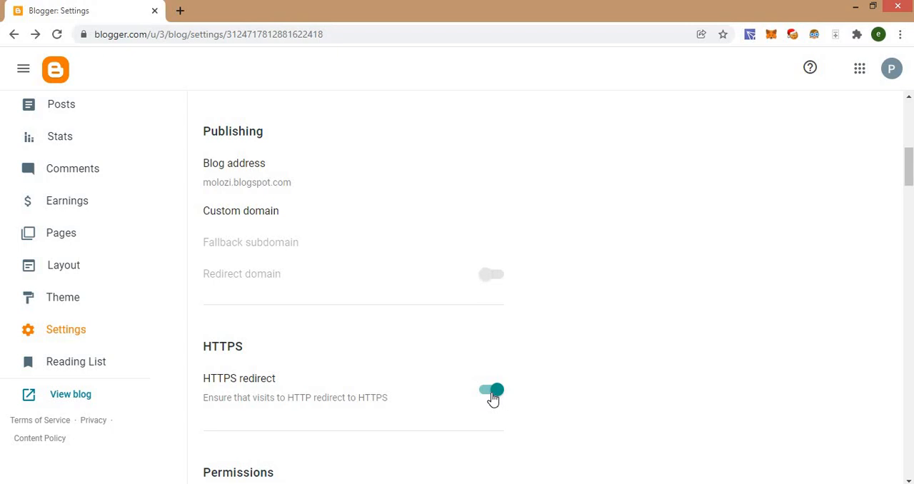
{"action": "mouse_move", "coordinate": [240, 265]}
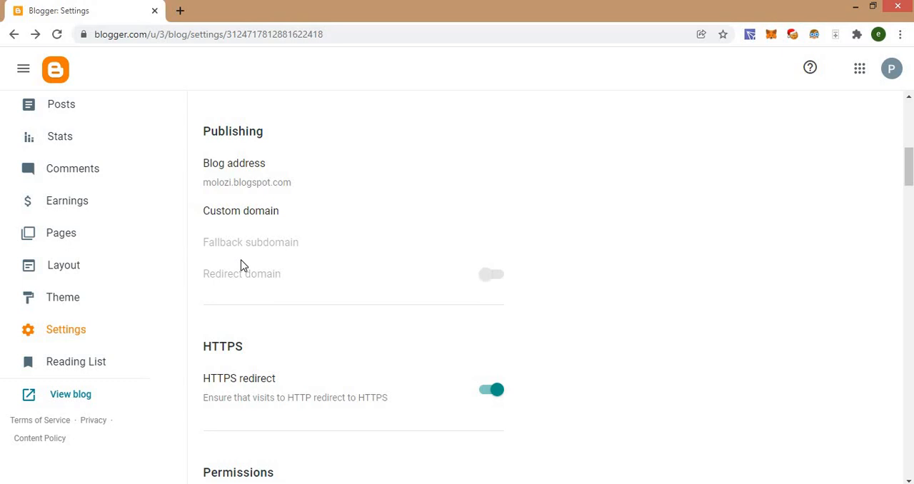
{"action": "mouse_move", "coordinate": [259, 238]}
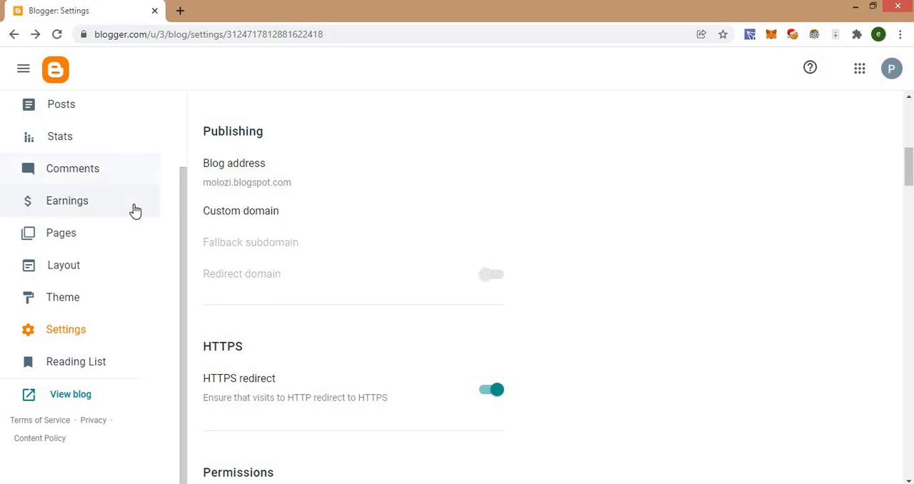
{"action": "mouse_move", "coordinate": [321, 337]}
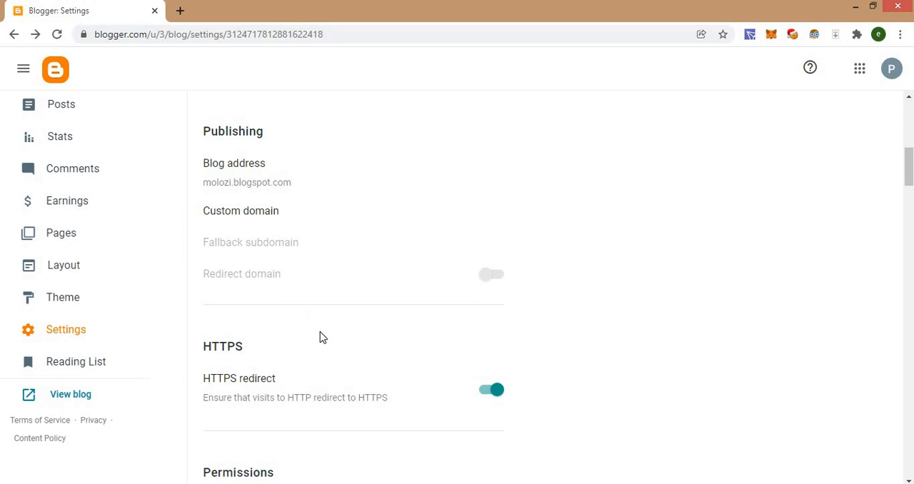
{"action": "mouse_move", "coordinate": [242, 184]}
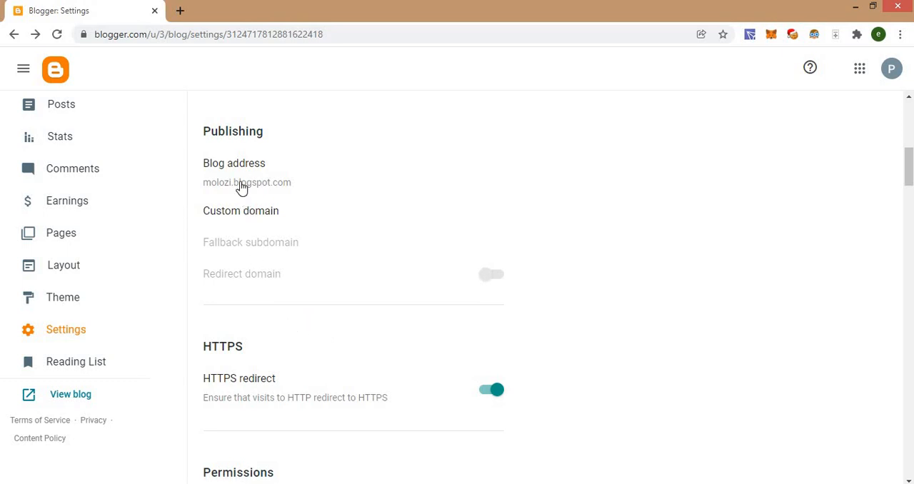
{"action": "mouse_move", "coordinate": [323, 314]}
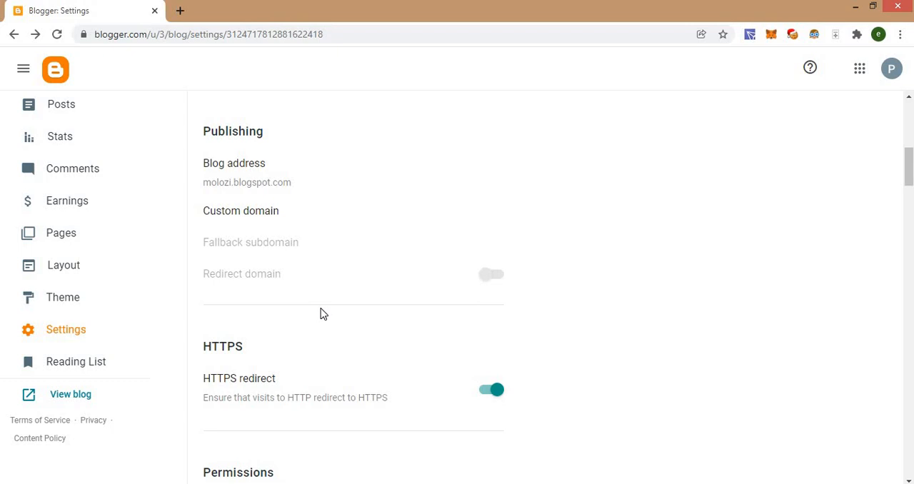